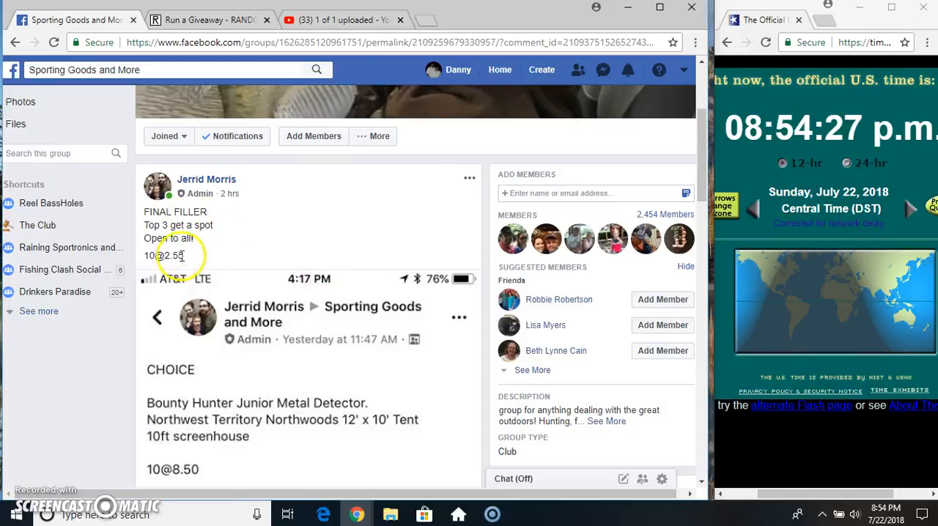
mouse_move(308, 340)
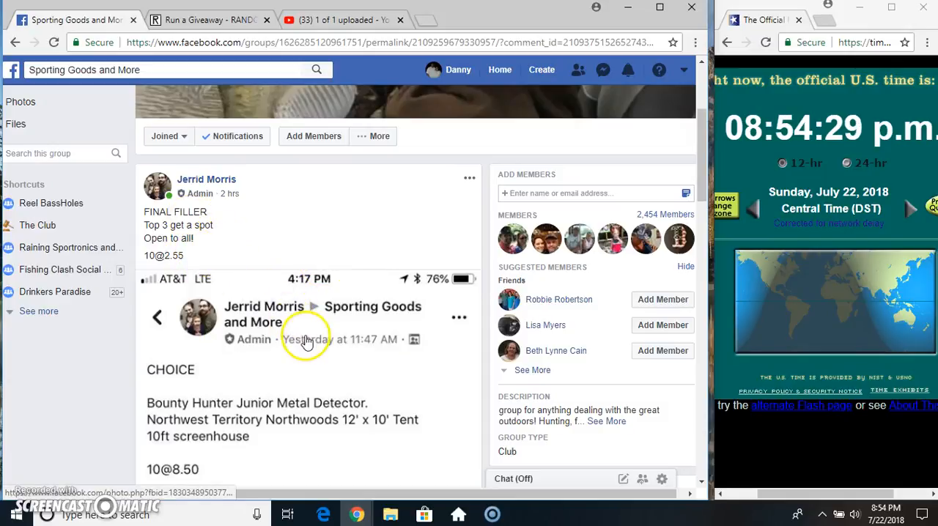
Roll the dice on the giveaway form and accept the result, setting Total Rounds to 6.
scroll(down, 3)
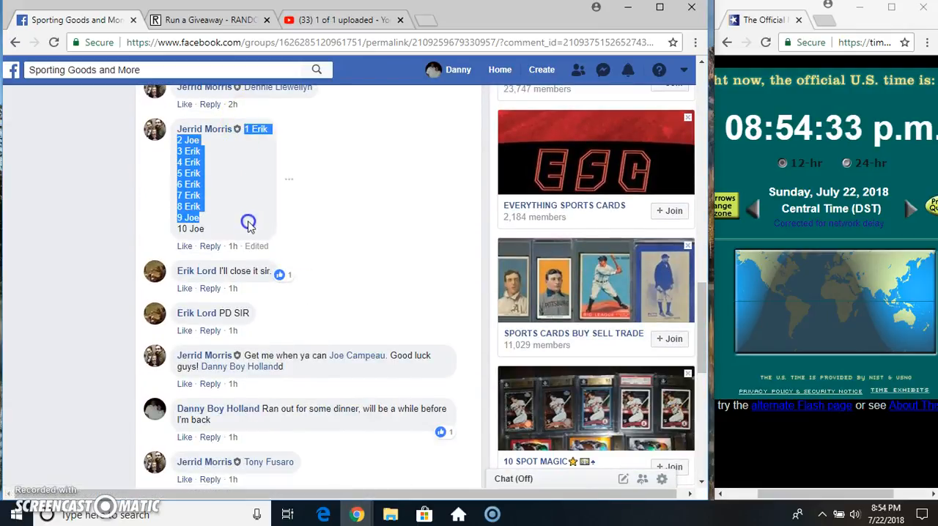
scroll(down, 3)
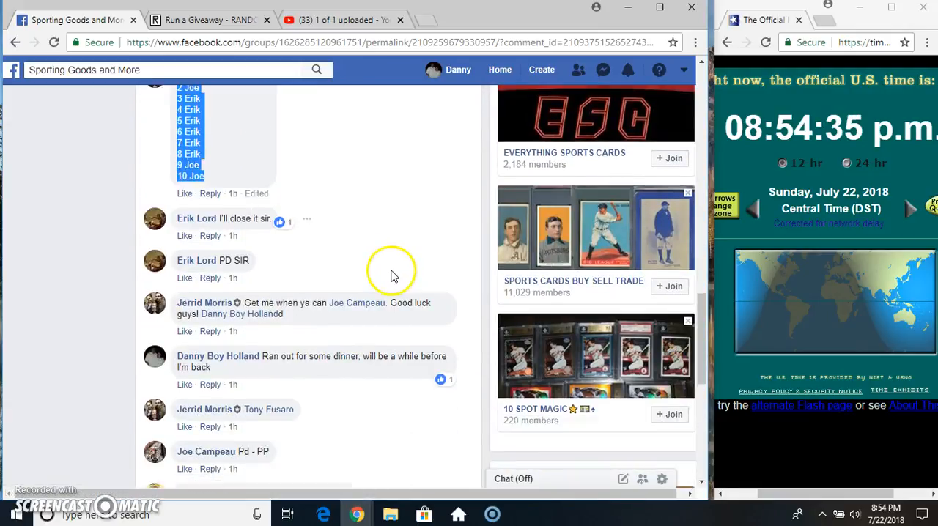
scroll(down, 3)
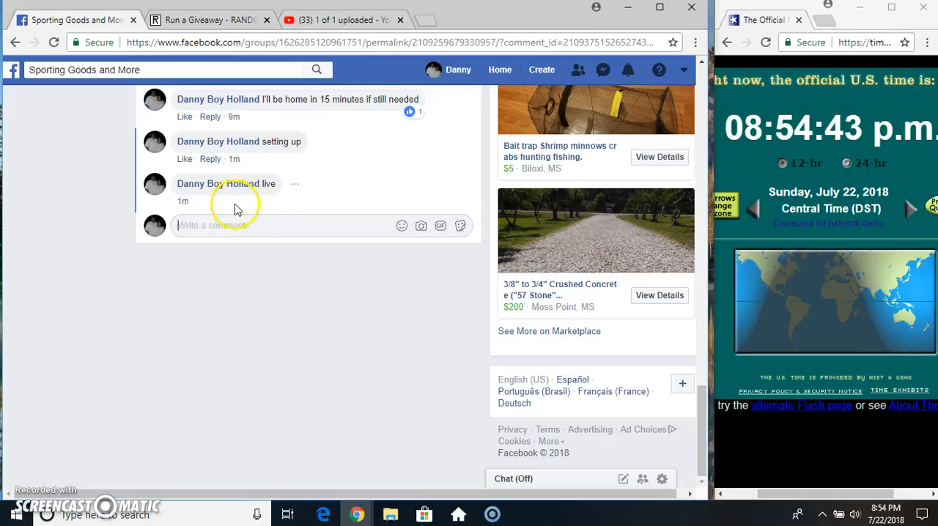
mouse_move(246, 214)
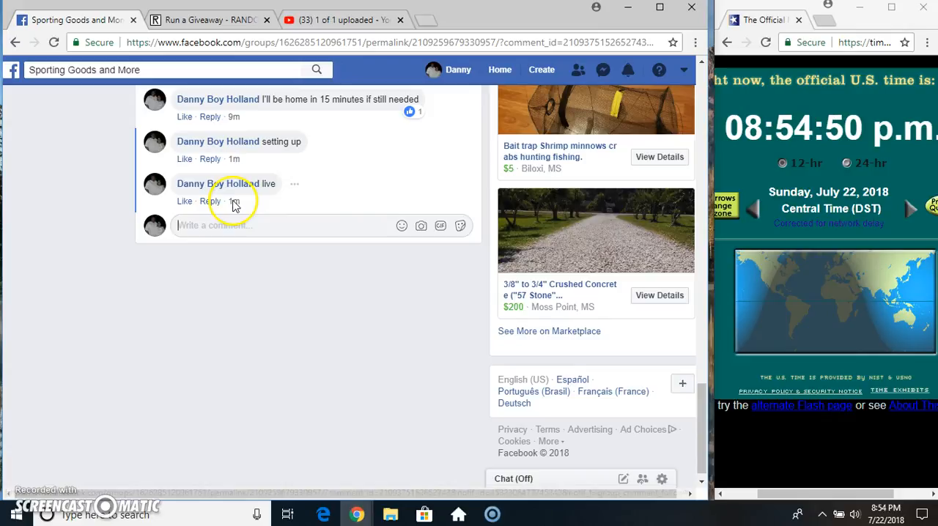
mouse_move(233, 201)
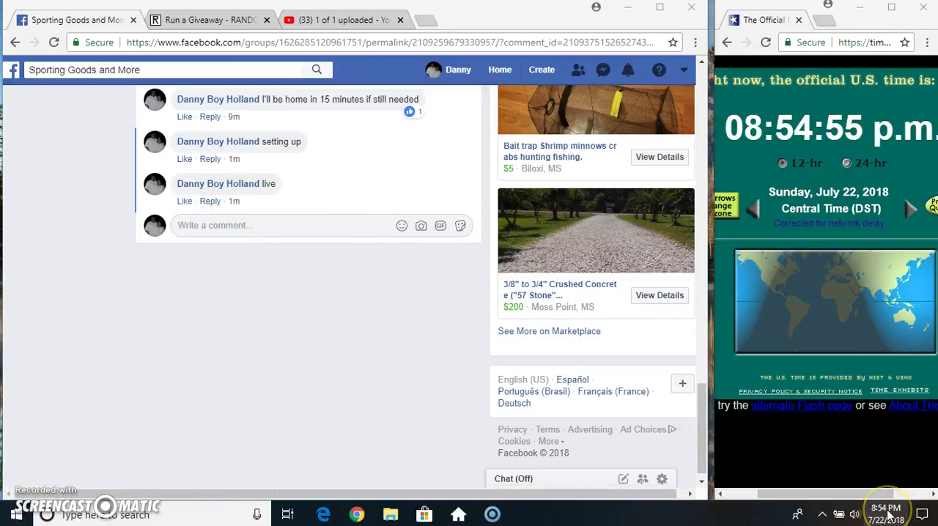
click(885, 507)
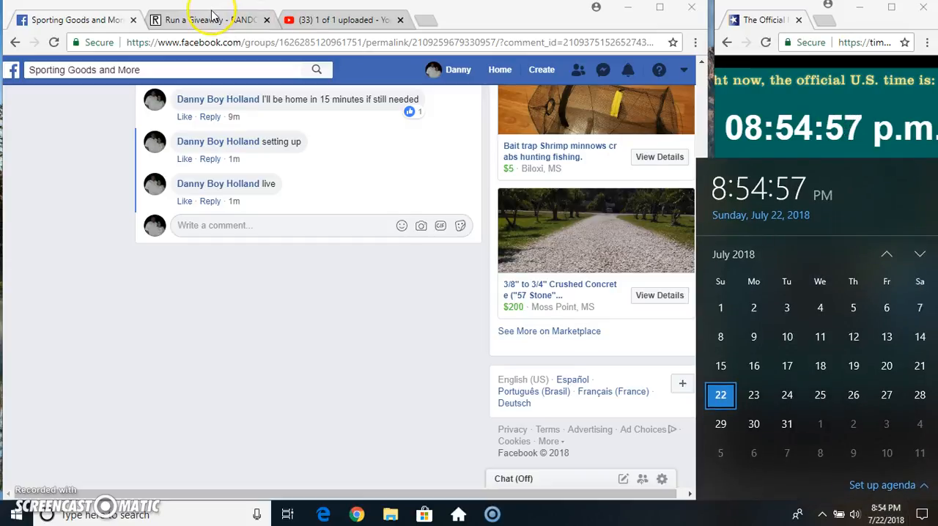
click(208, 20)
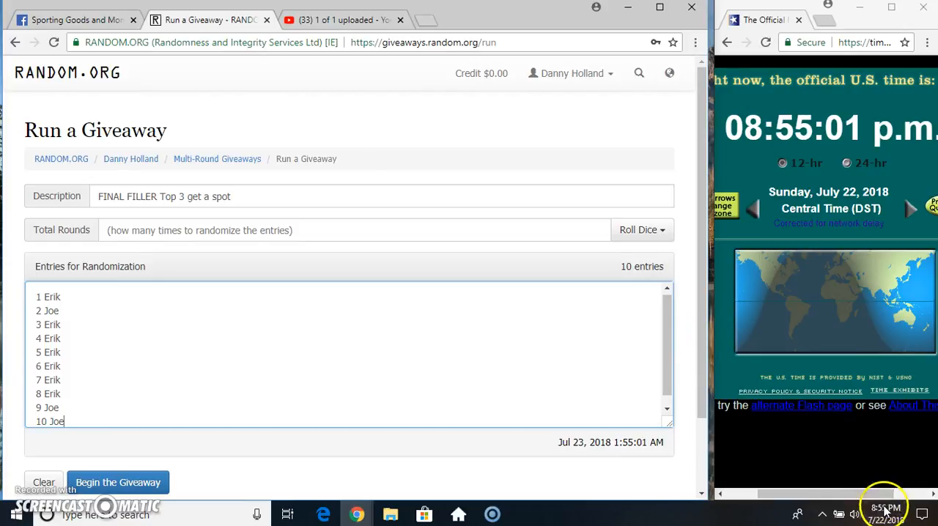
click(885, 507)
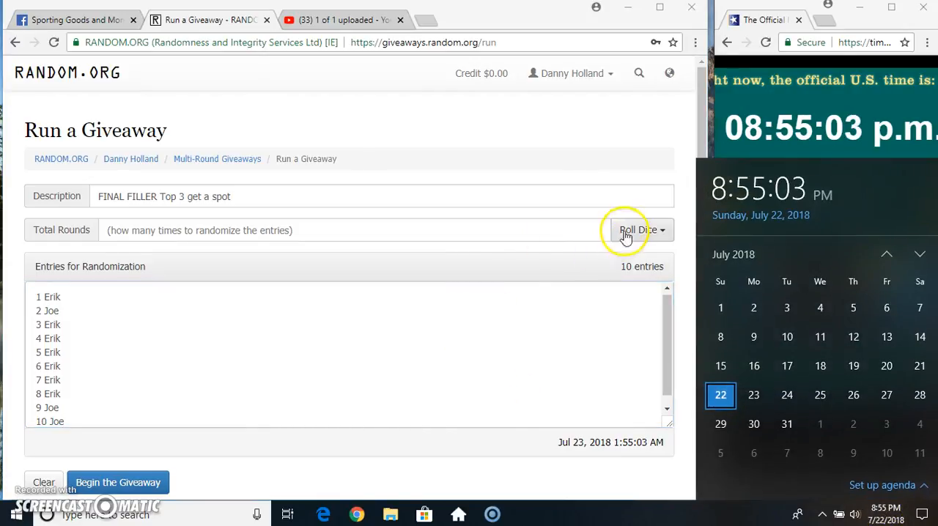
click(636, 228)
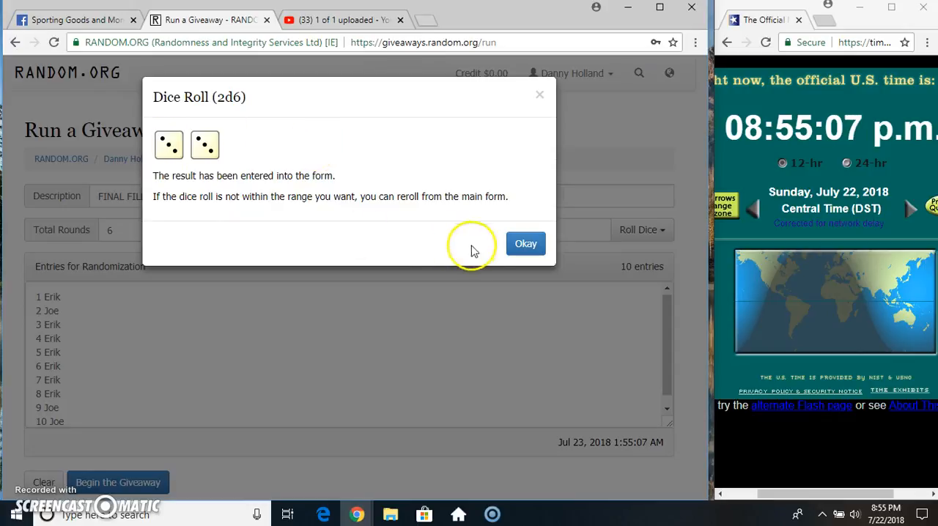
click(524, 243)
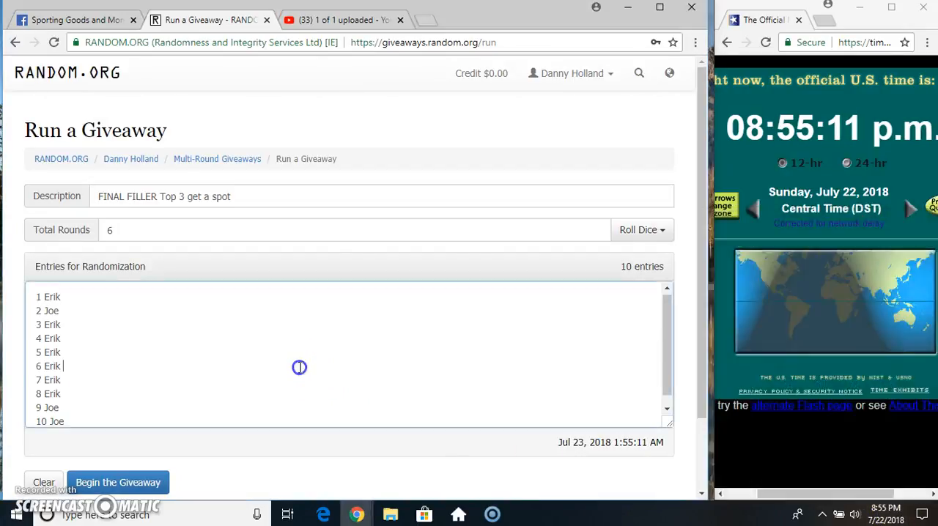
Begin the giveaway and advance through randomization rounds until Round #5 is shown.
click(117, 482)
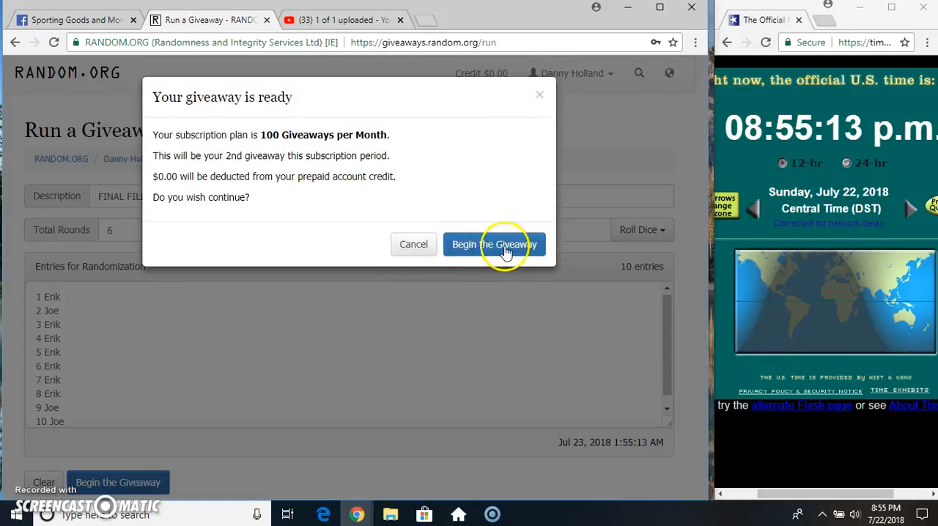
click(494, 244)
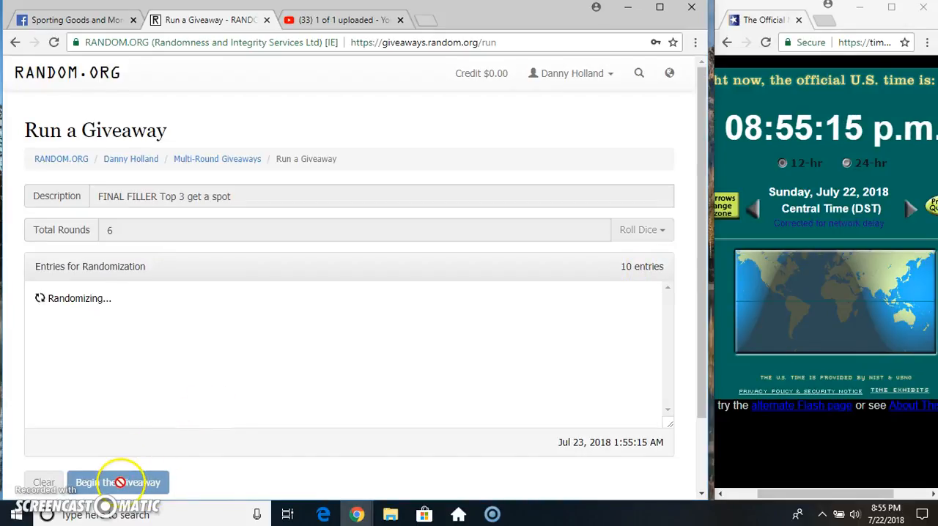
click(116, 482)
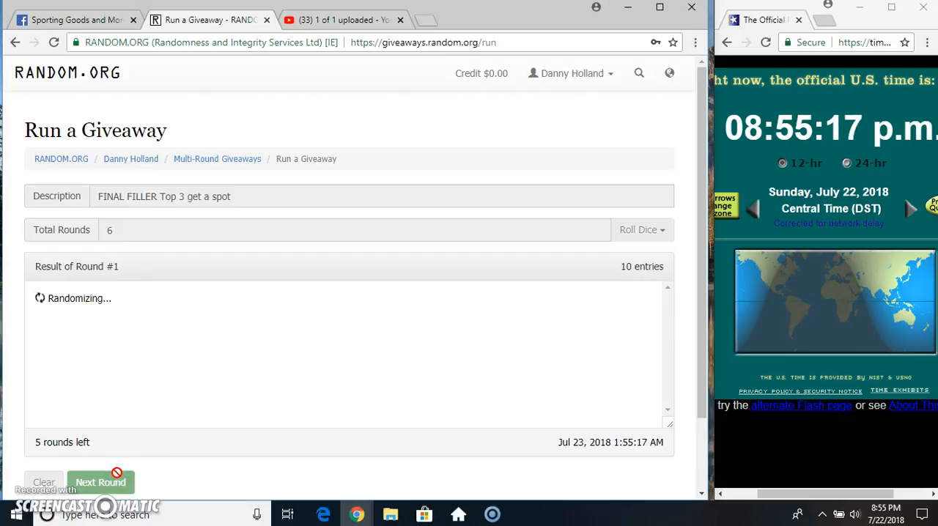
click(100, 482)
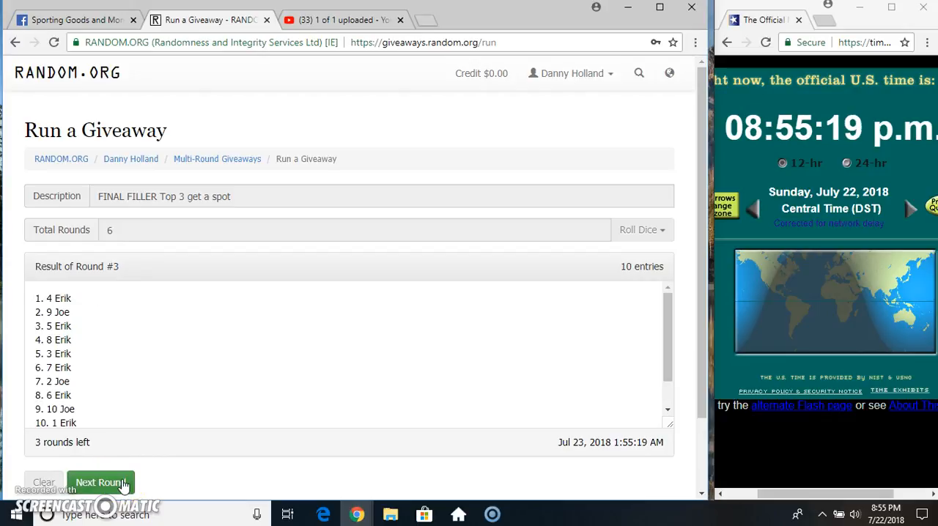
click(100, 482)
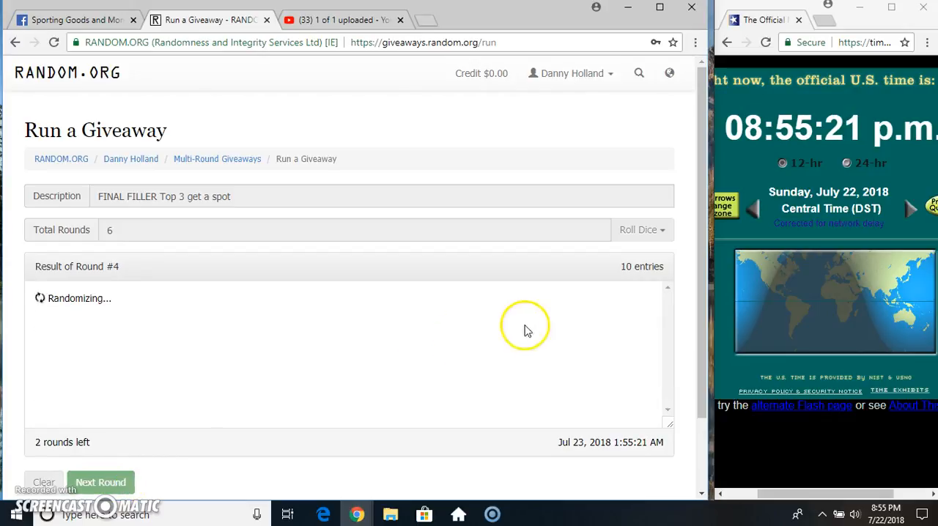
click(99, 482)
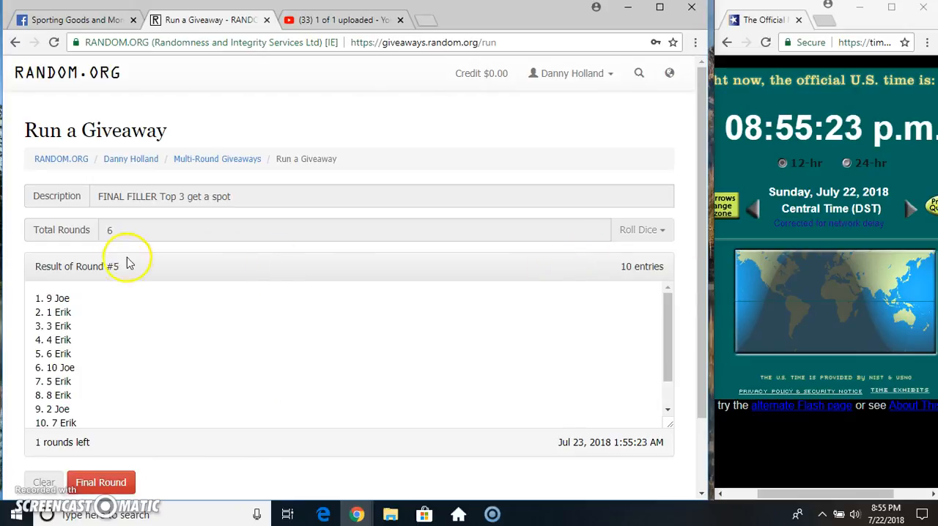
scroll(down, 3)
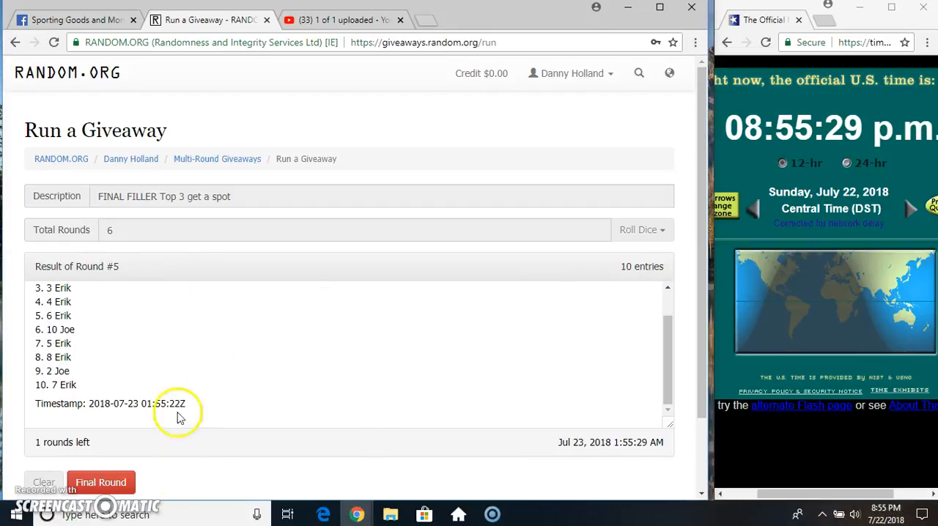
Run the final Round #6 to get the final order and verification code, then return to the Facebook post.
click(99, 482)
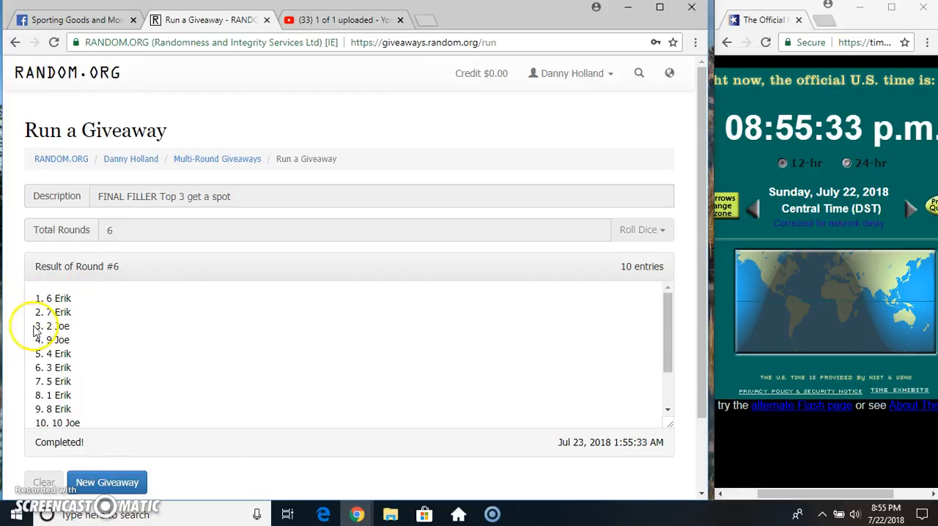
mouse_move(554, 292)
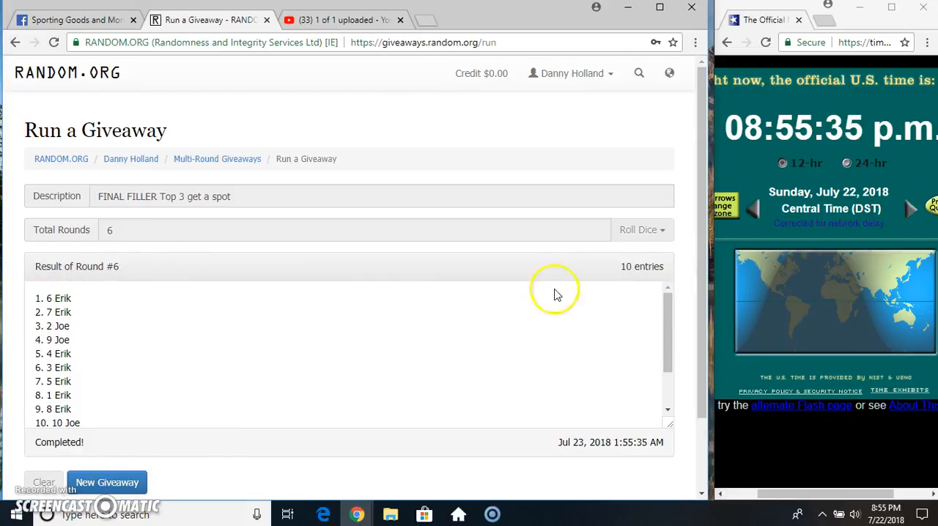
scroll(down, 3)
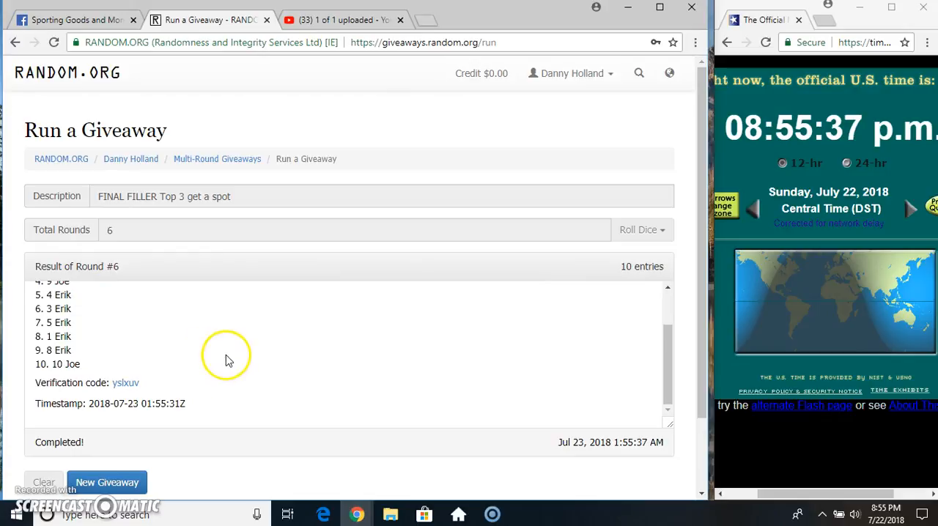
scroll(up, 3)
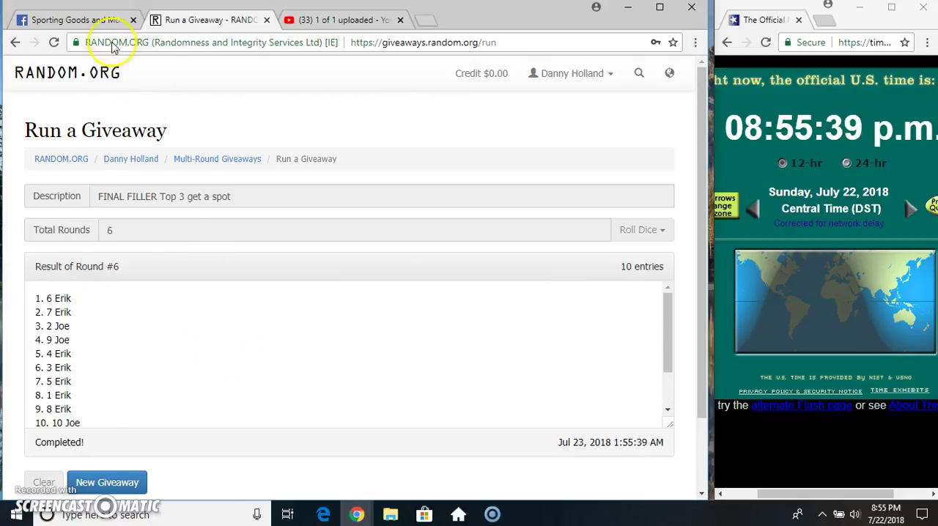
click(74, 20)
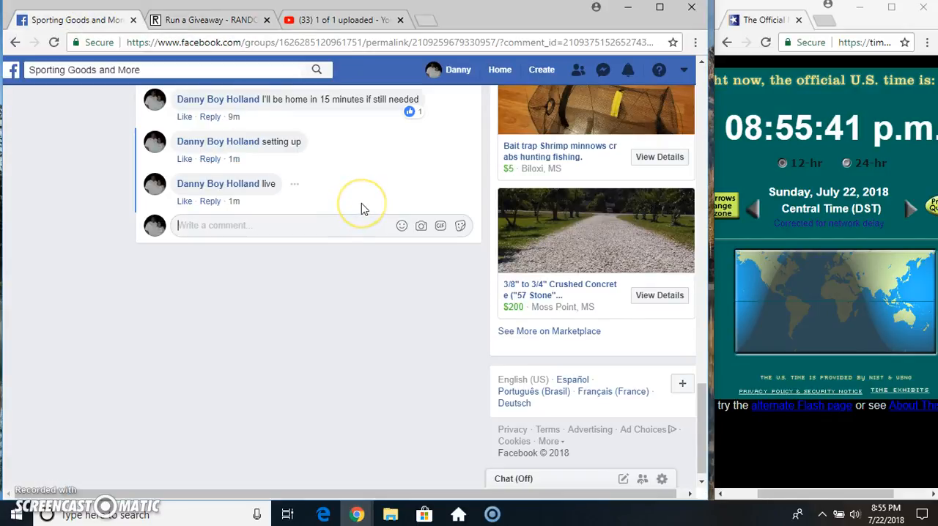